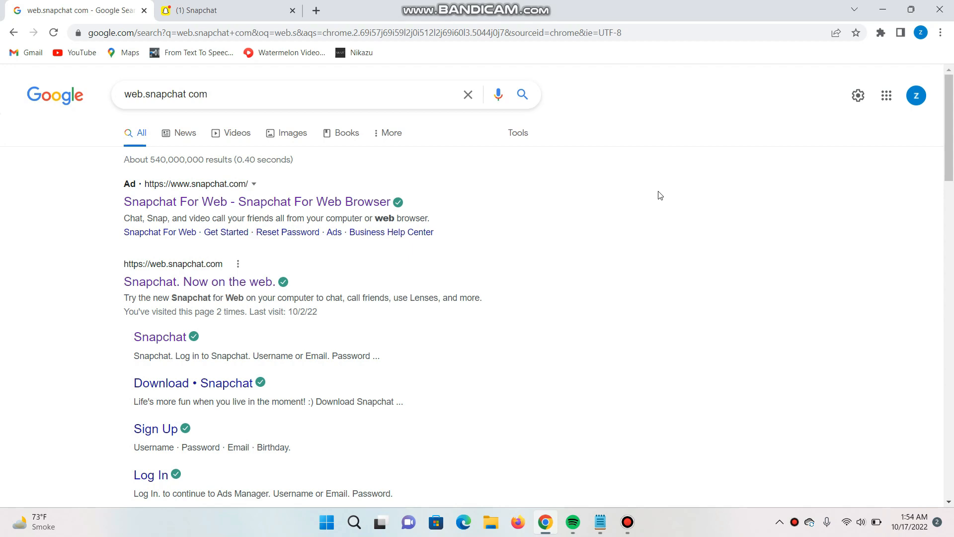
mouse_move(658, 190)
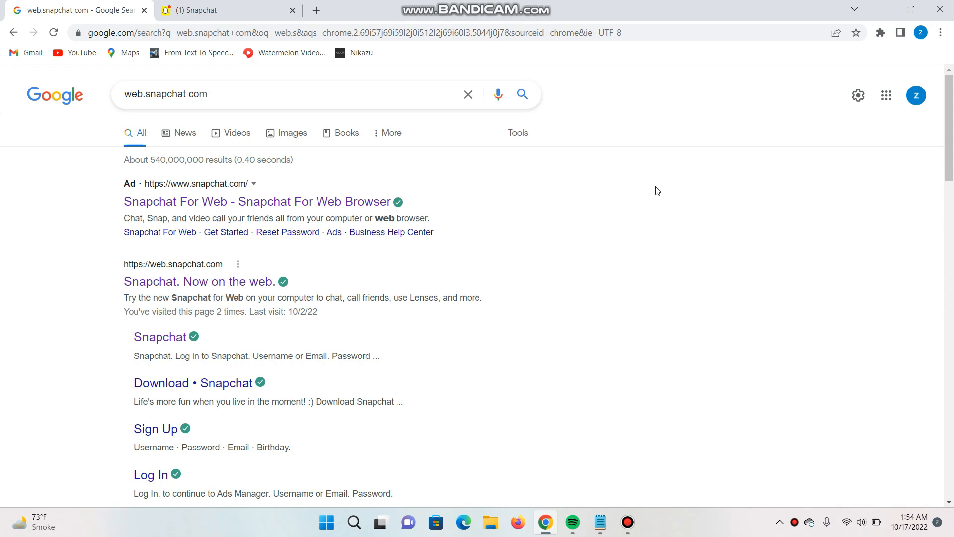
mouse_move(142, 196)
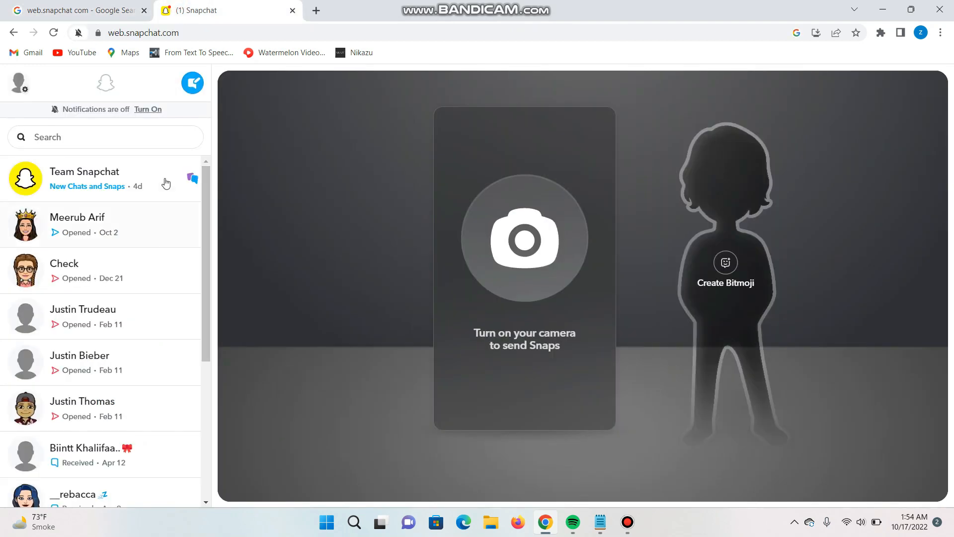
Scroll the chat list and open the Team Snapchat conversation to view its message history
scroll("down", 3)
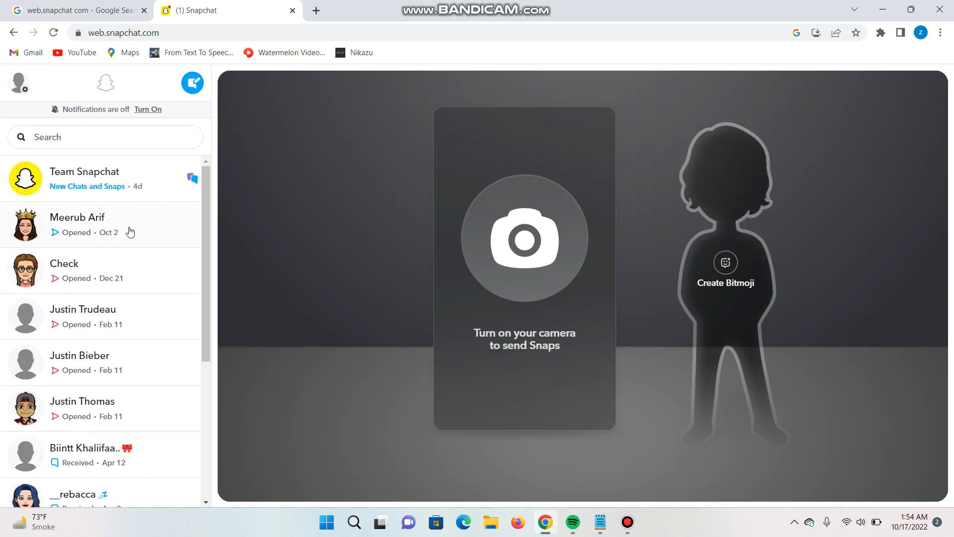
mouse_move(129, 187)
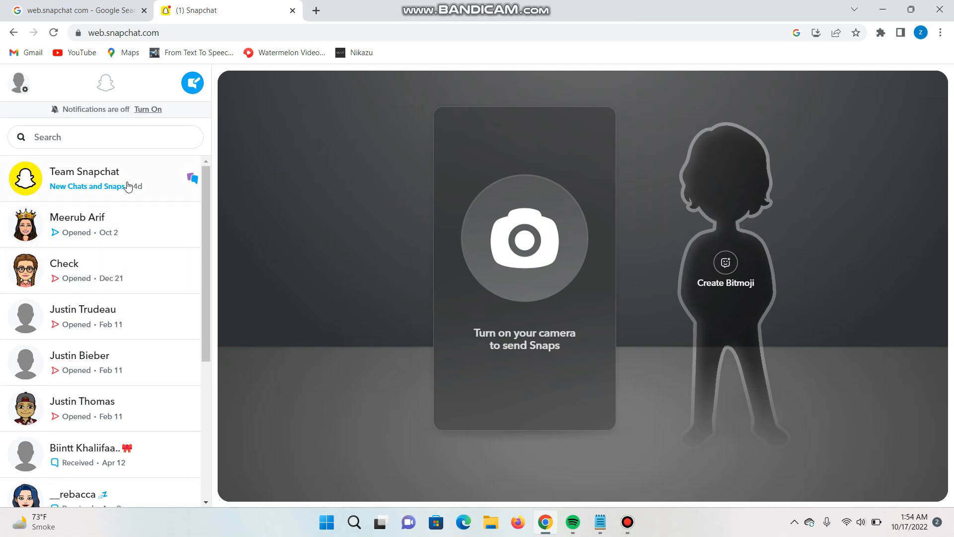
left_click(85, 177)
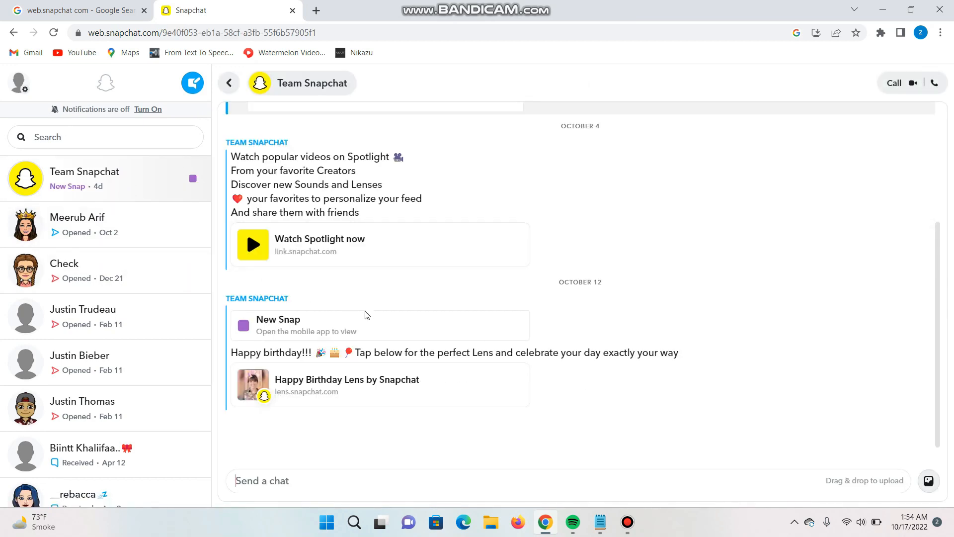